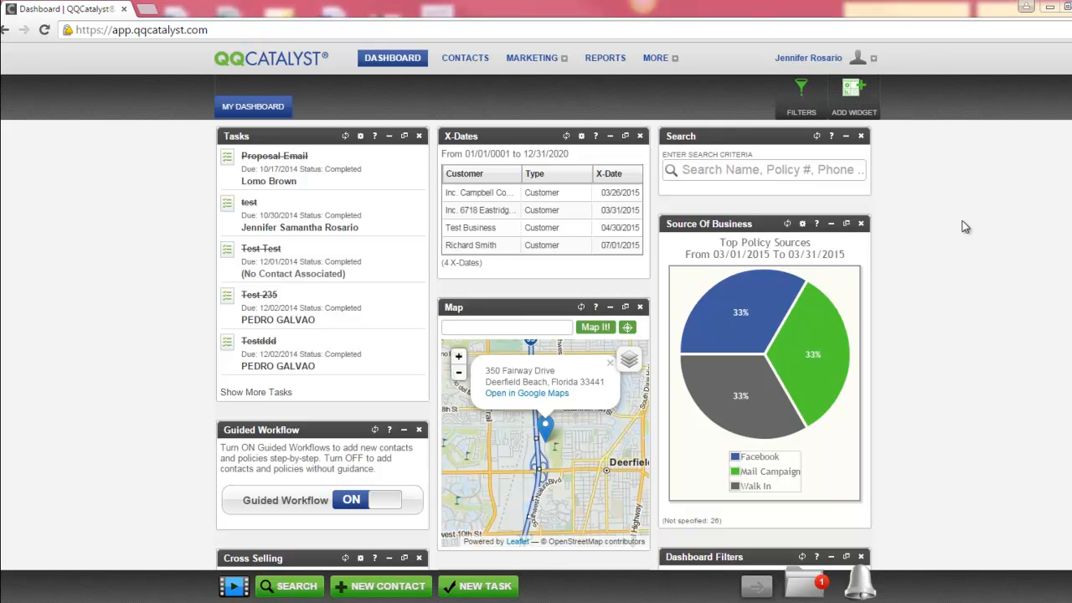
# - Open the Marketing menu to list Templates Library, Images Library and bulk email/print
pyautogui.click(532, 57)
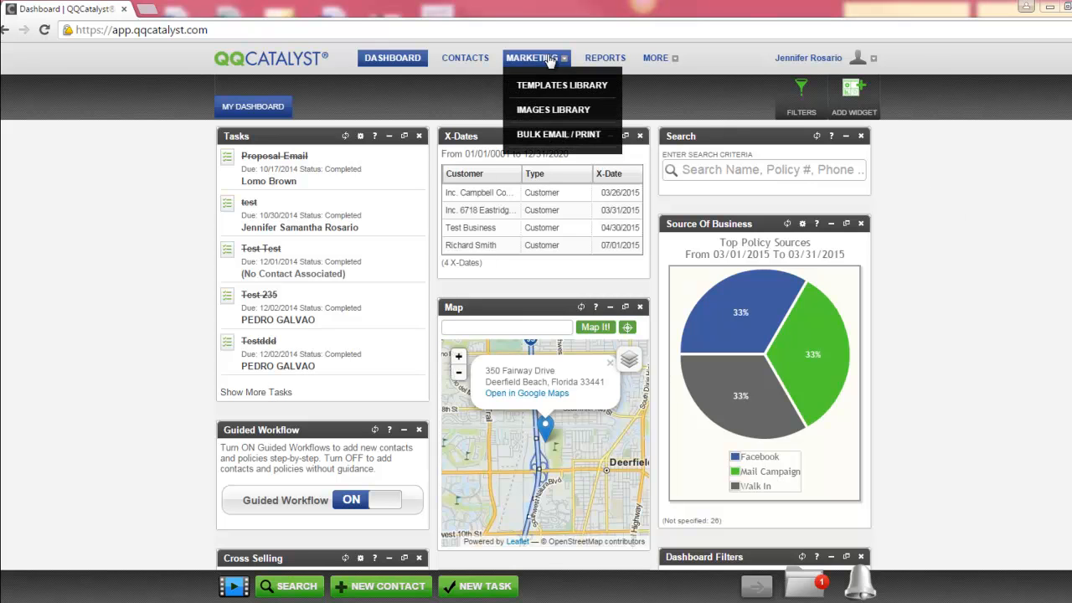
pyautogui.click(562, 85)
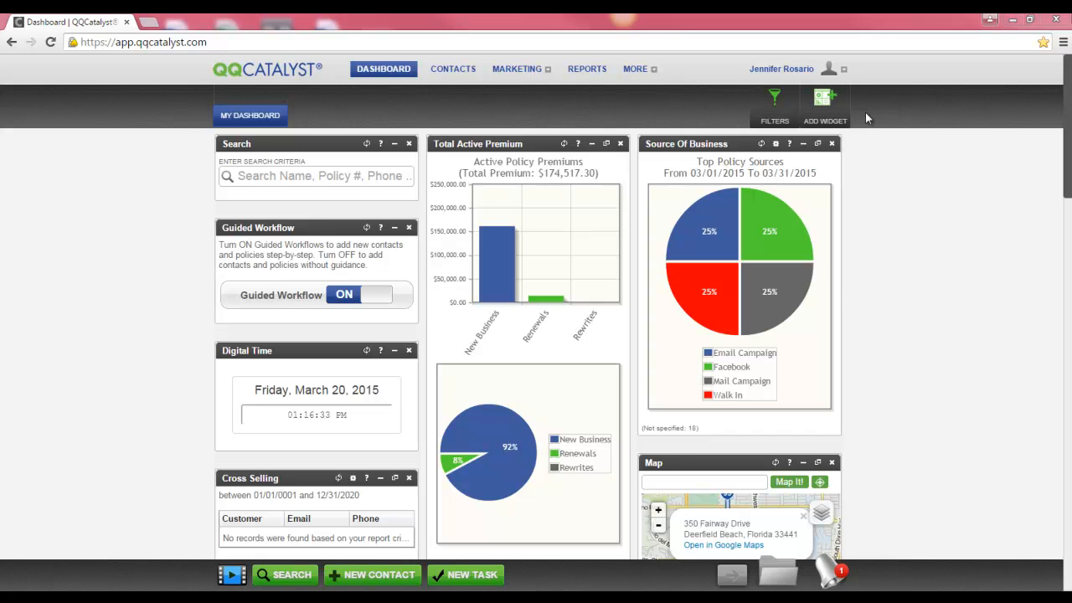
pyautogui.click(829, 68)
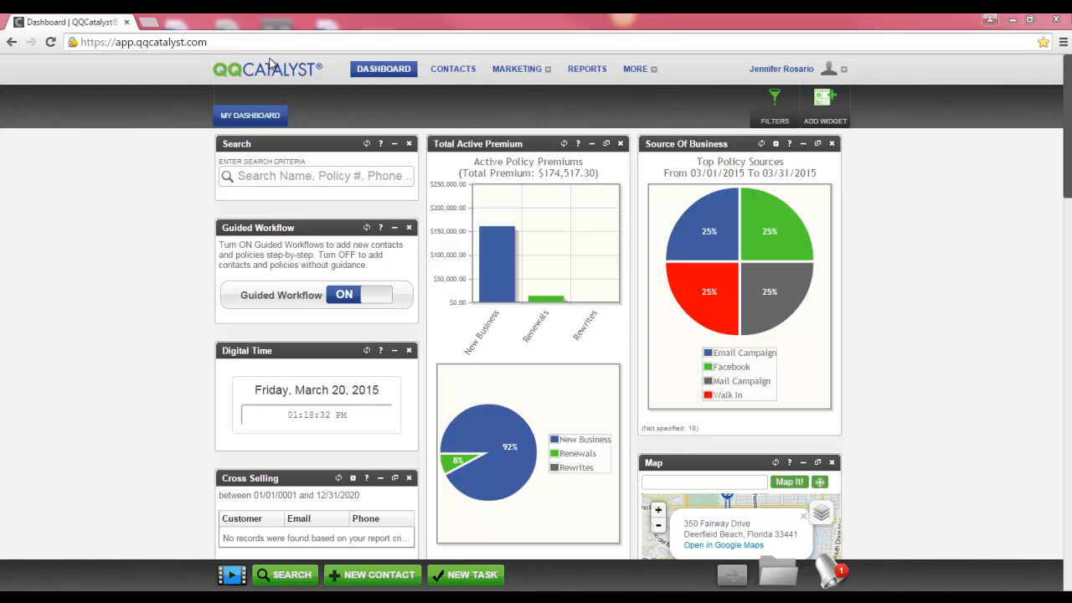
pyautogui.moveTo(714, 60)
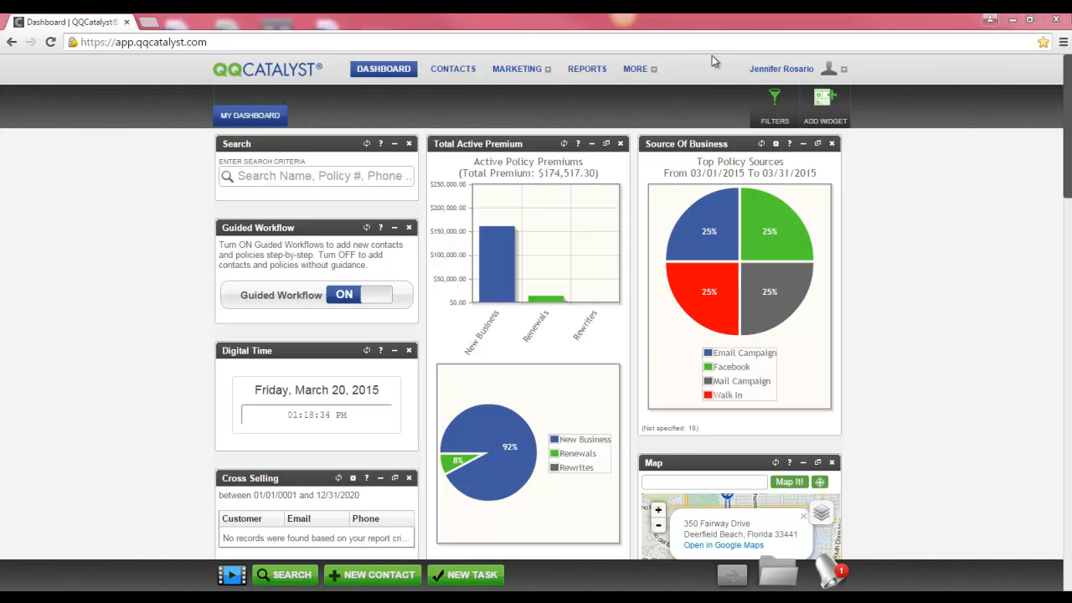
pyautogui.click(516, 69)
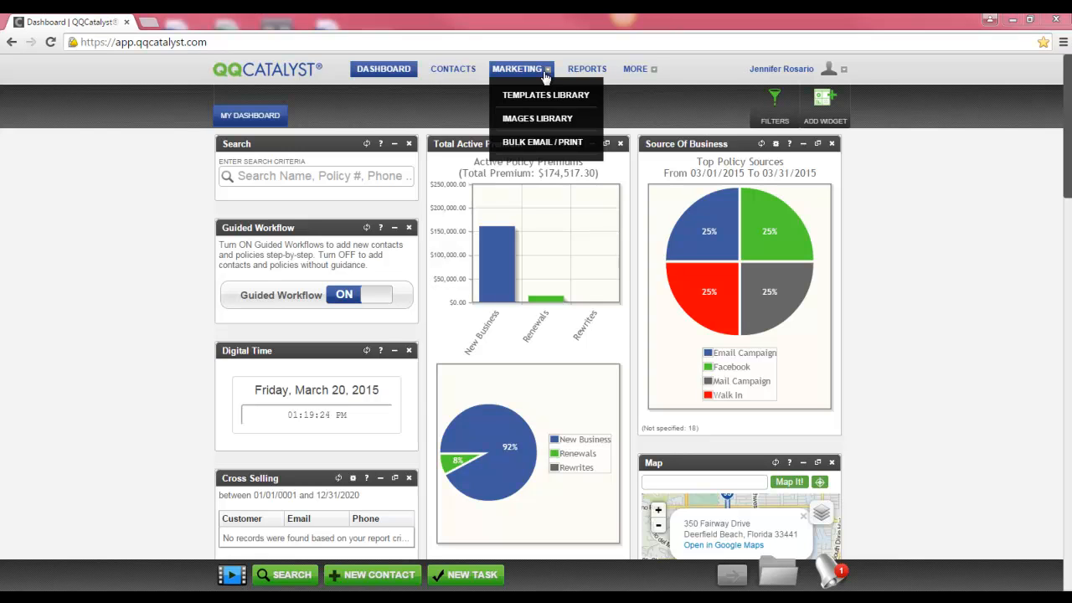
pyautogui.moveTo(545, 95)
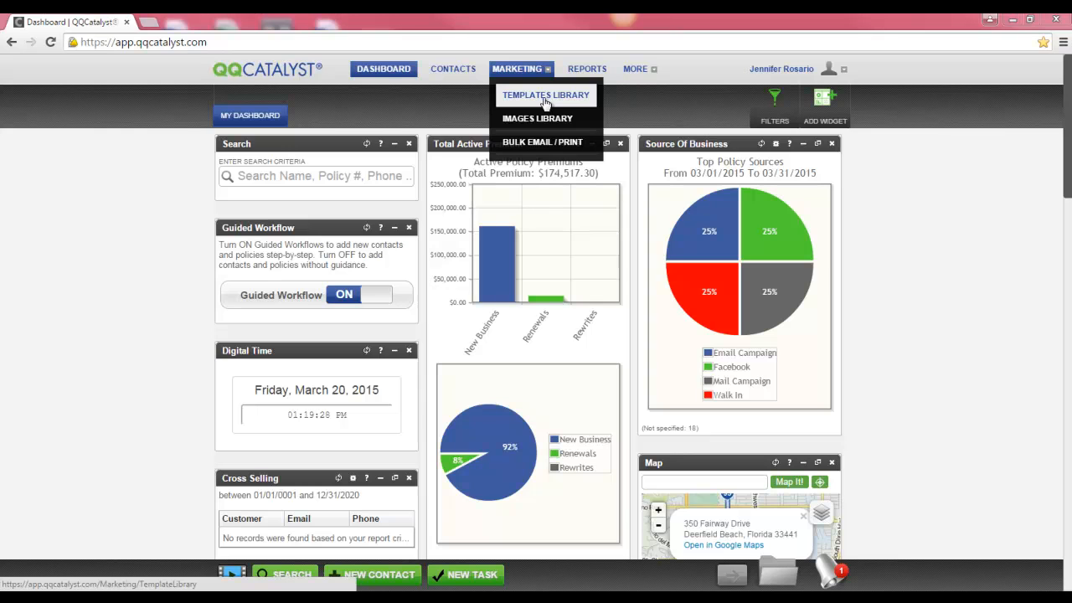
pyautogui.moveTo(537, 118)
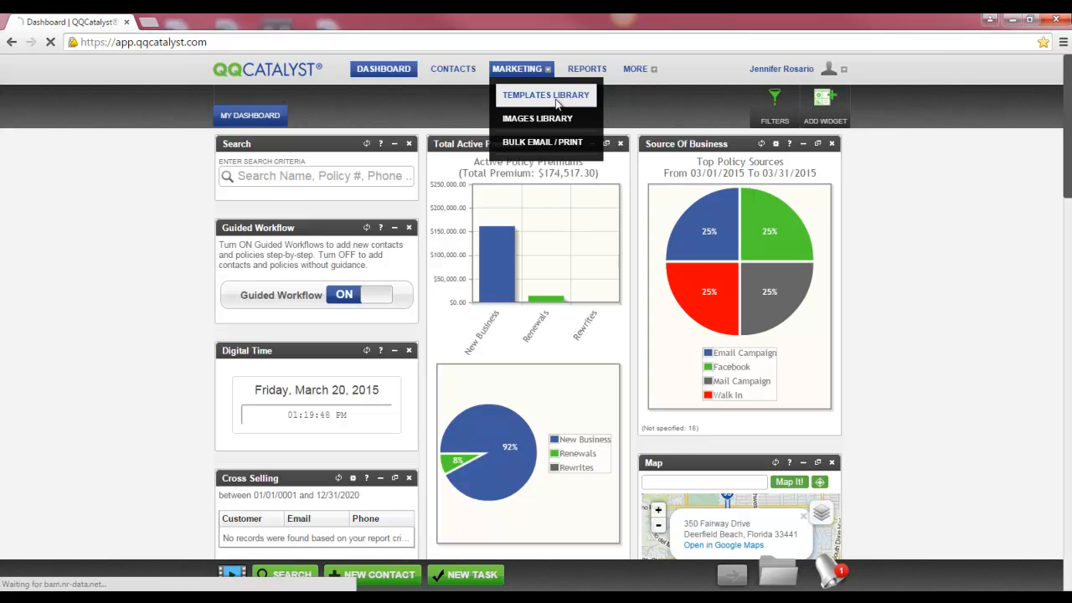
# - Open the Templates Library for the Atlanta Office
pyautogui.click(545, 94)
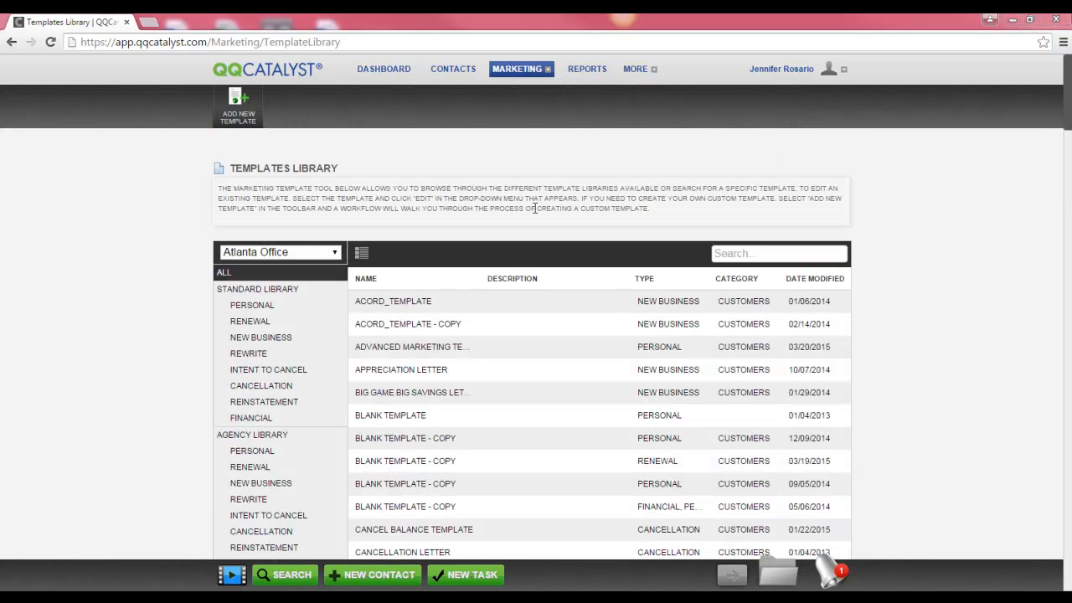
pyautogui.moveTo(441, 227)
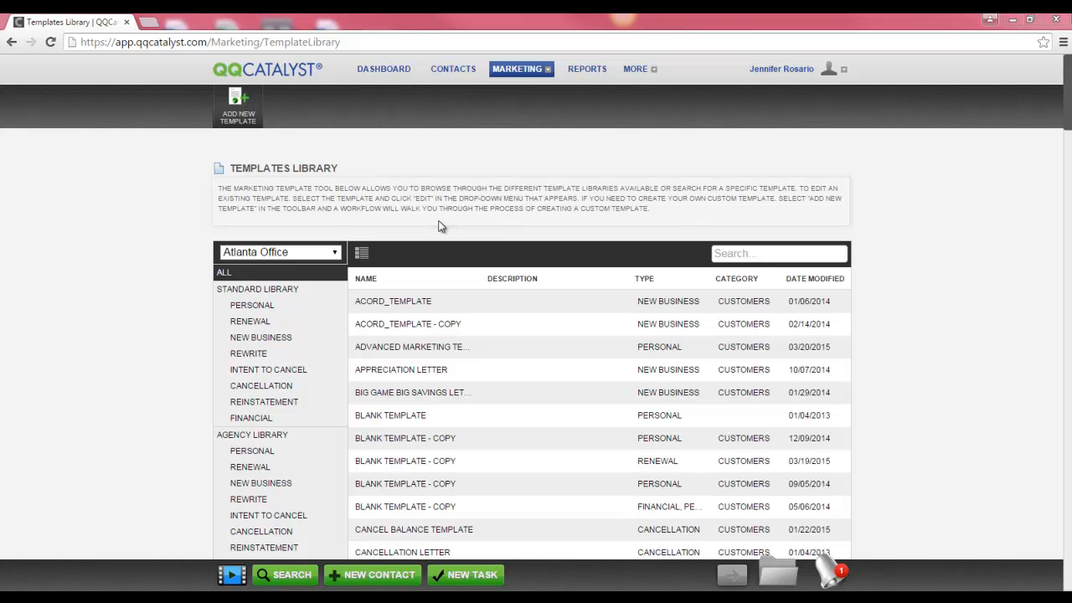
pyautogui.moveTo(259, 283)
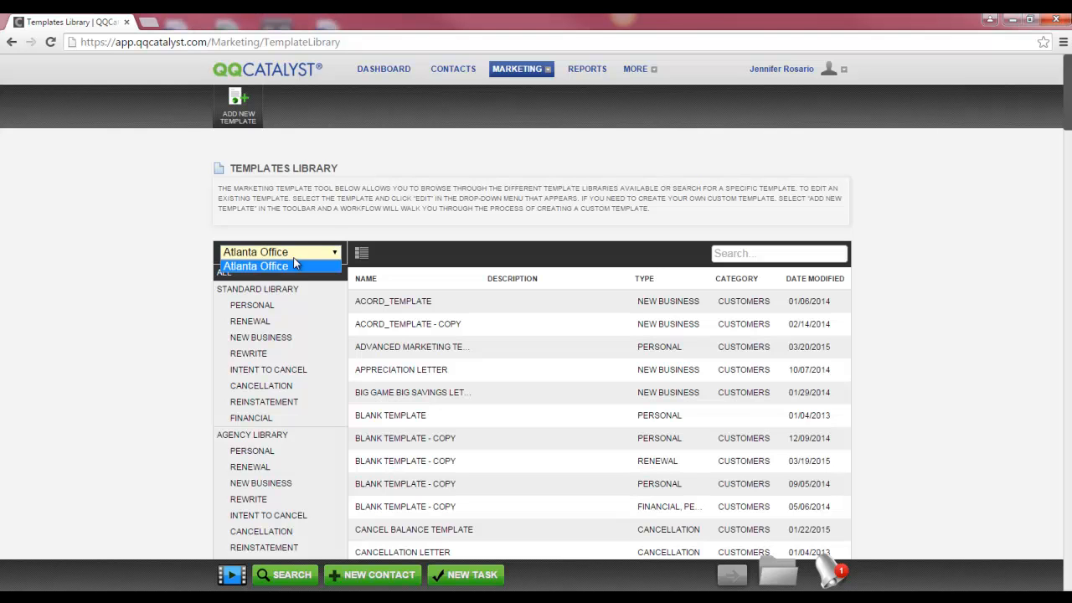
pyautogui.click(255, 265)
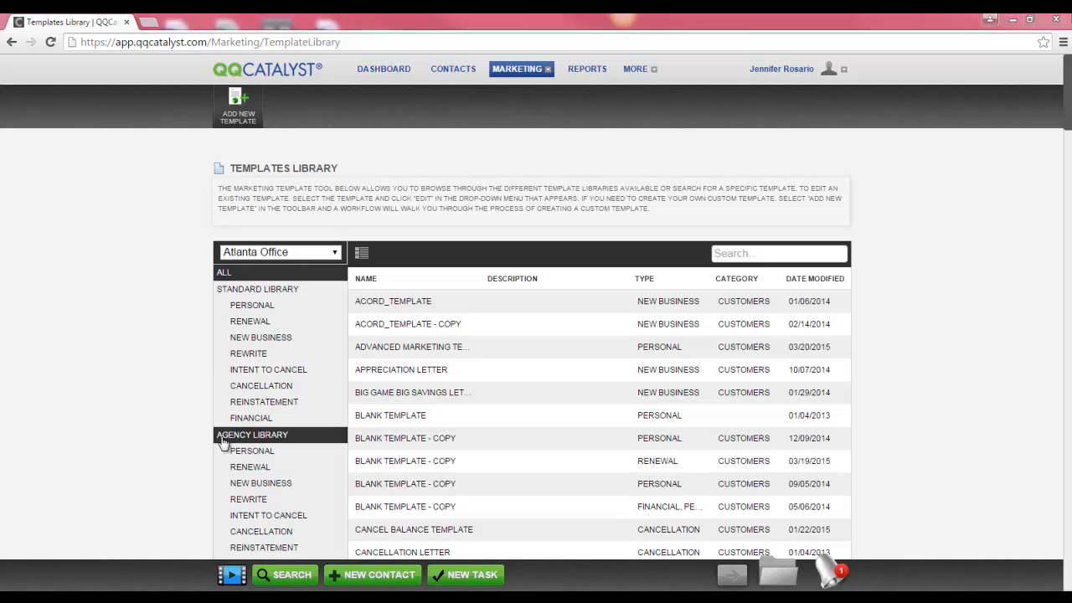
# - Filter the template list to the Standard Library category
pyautogui.click(257, 289)
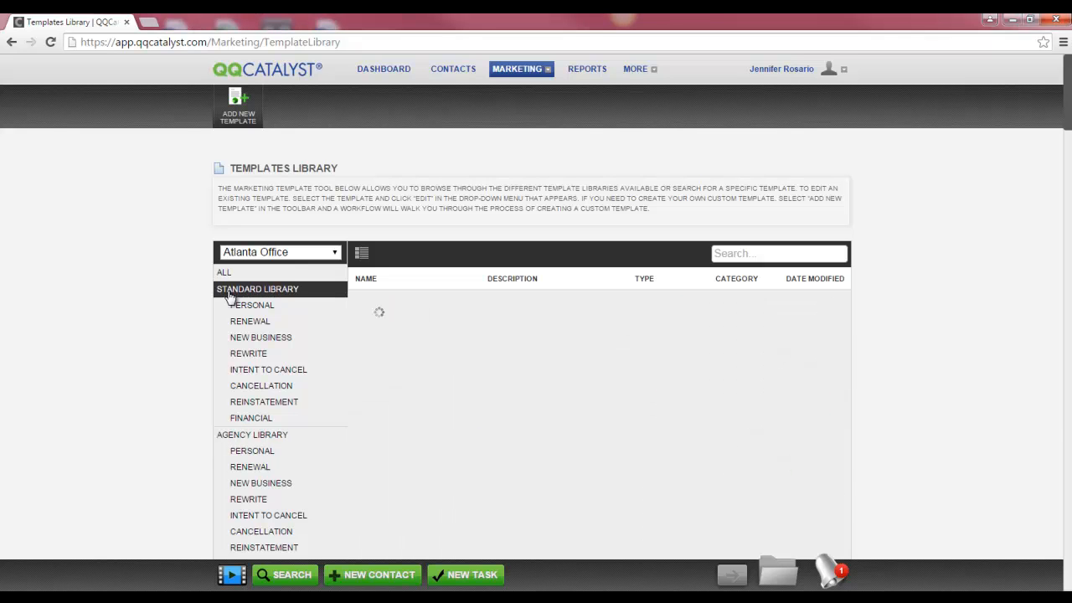
pyautogui.click(257, 289)
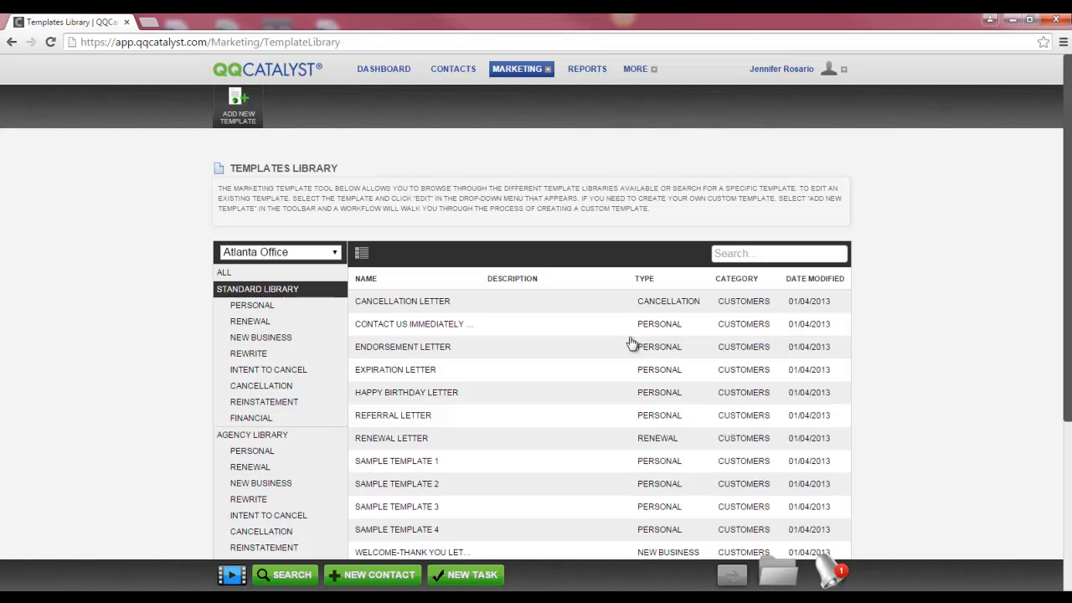
pyautogui.moveTo(675, 356)
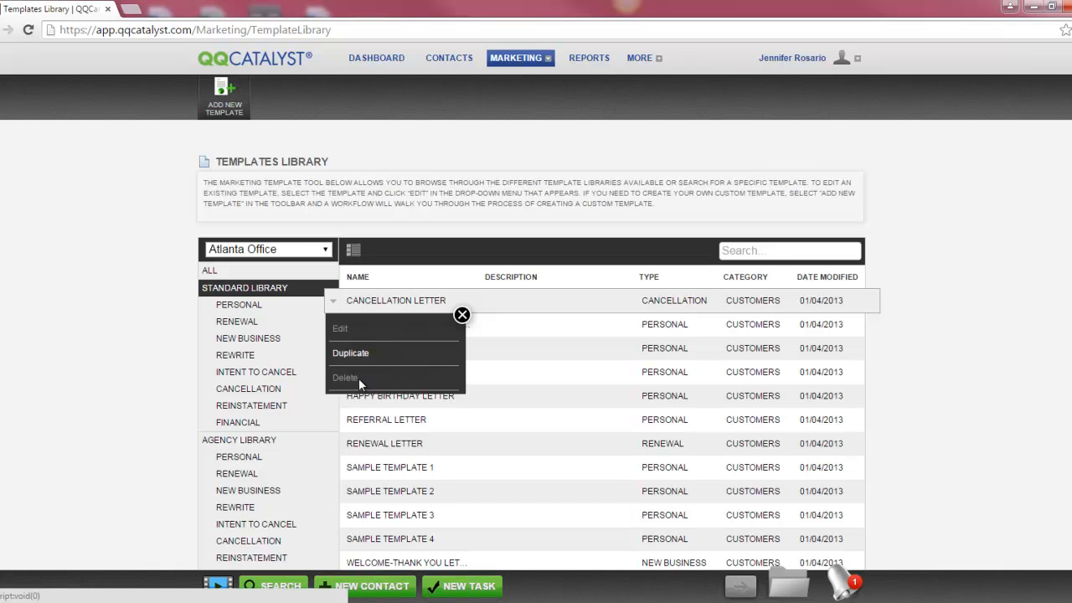
pyautogui.moveTo(423, 347)
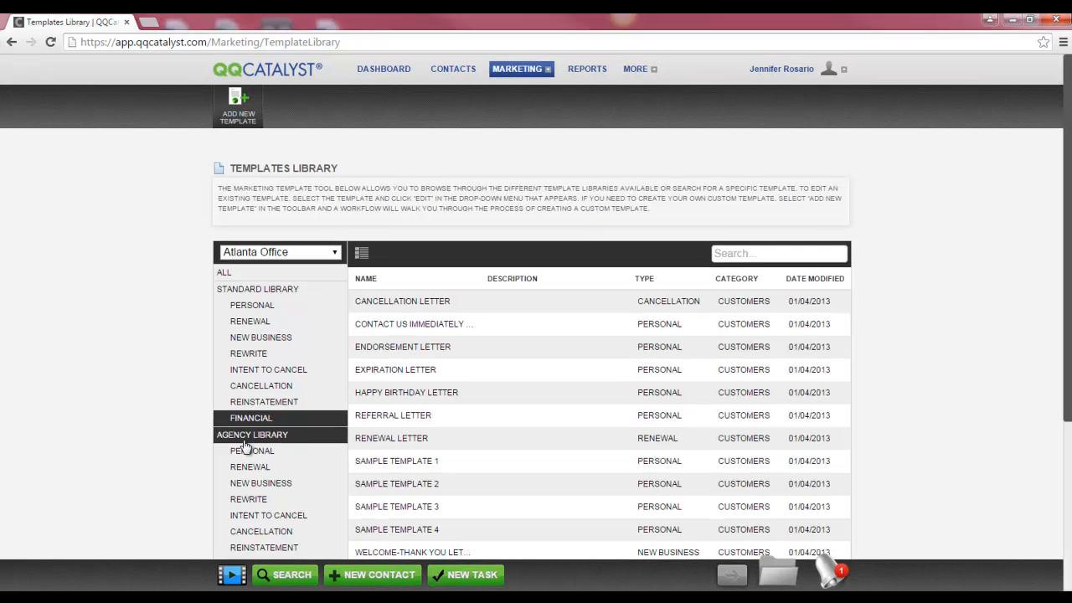
# - Show Agency Library templates and select ACORD_TEMPLATE for Edit, Duplicate and Delete
pyautogui.click(250, 418)
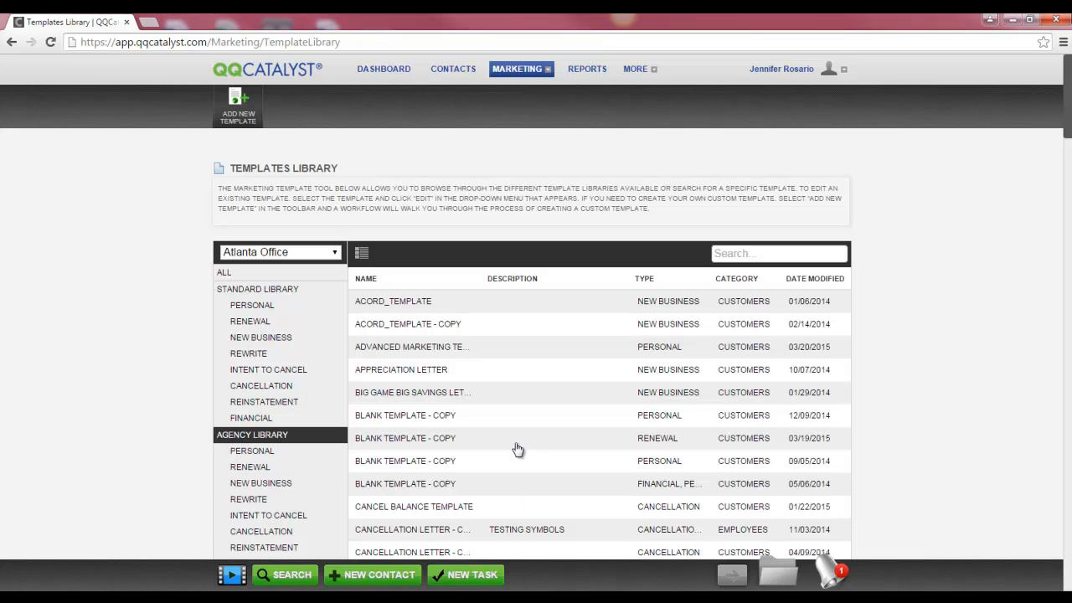
pyautogui.moveTo(448, 519)
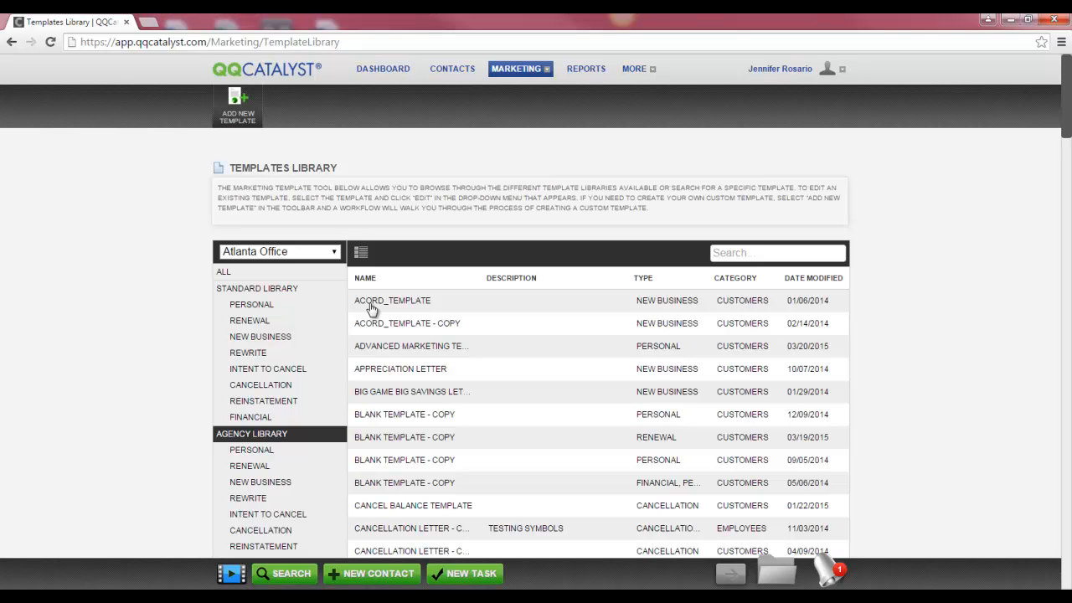
pyautogui.scroll(-3)
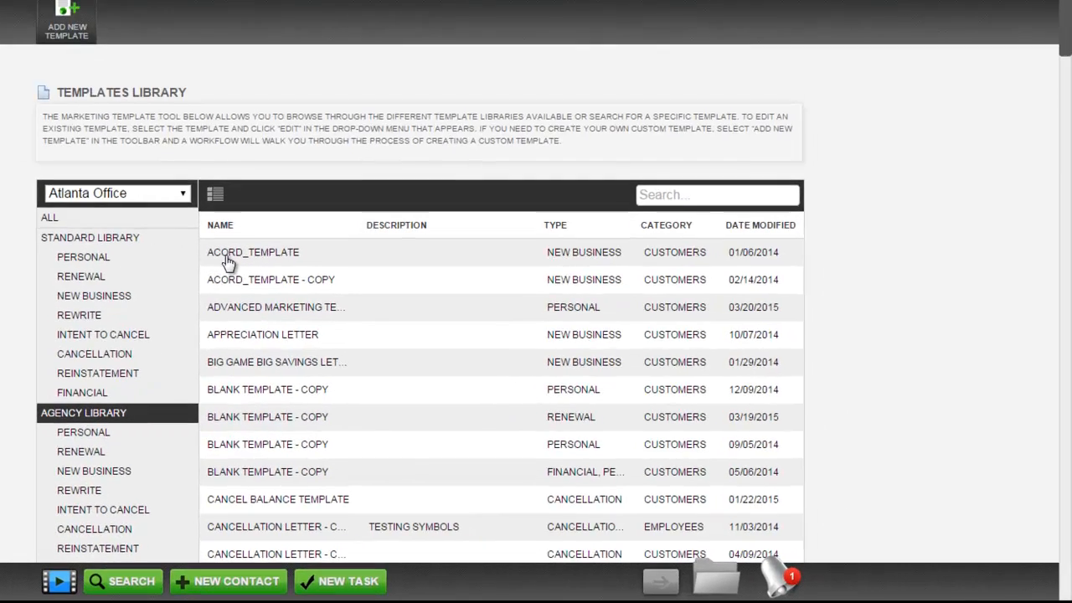
pyautogui.click(253, 252)
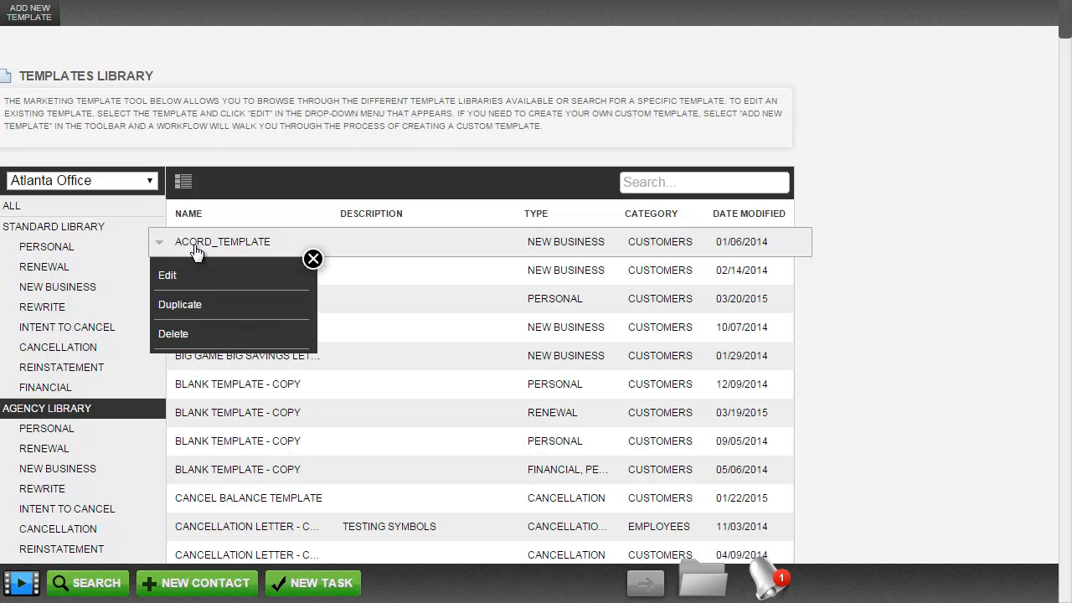
# - Show the Blank category's Sidebar, Single Column and Two Column layouts
pyautogui.click(231, 438)
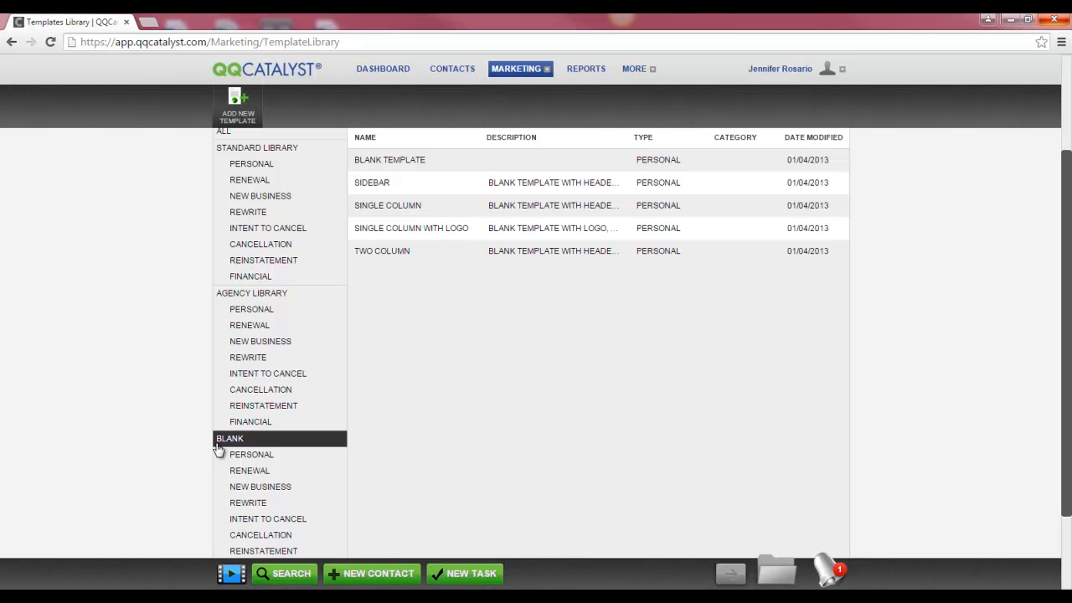
pyautogui.moveTo(409, 348)
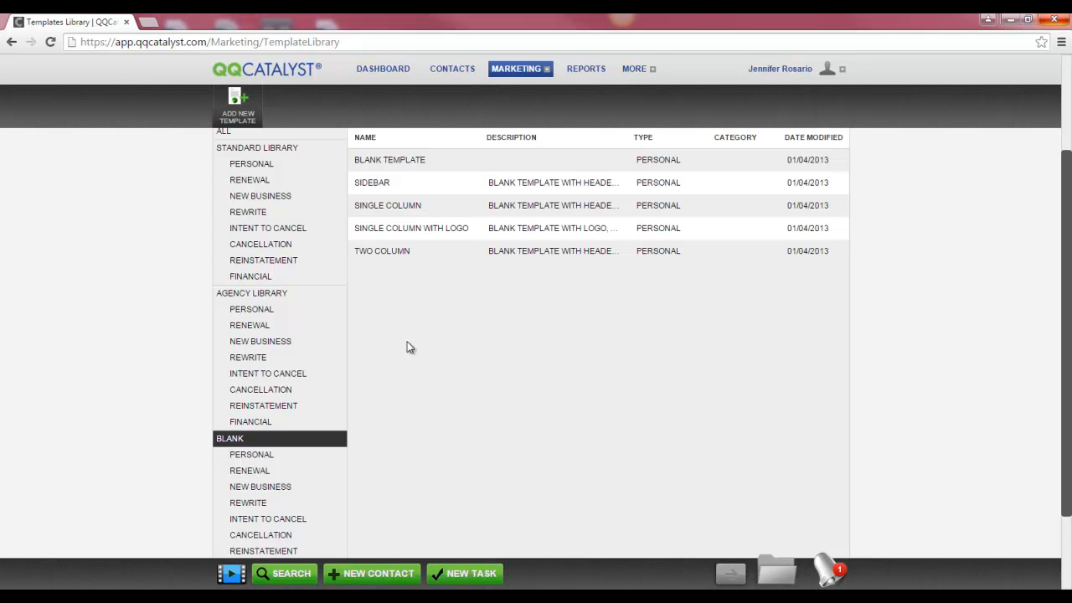
pyautogui.moveTo(419, 298)
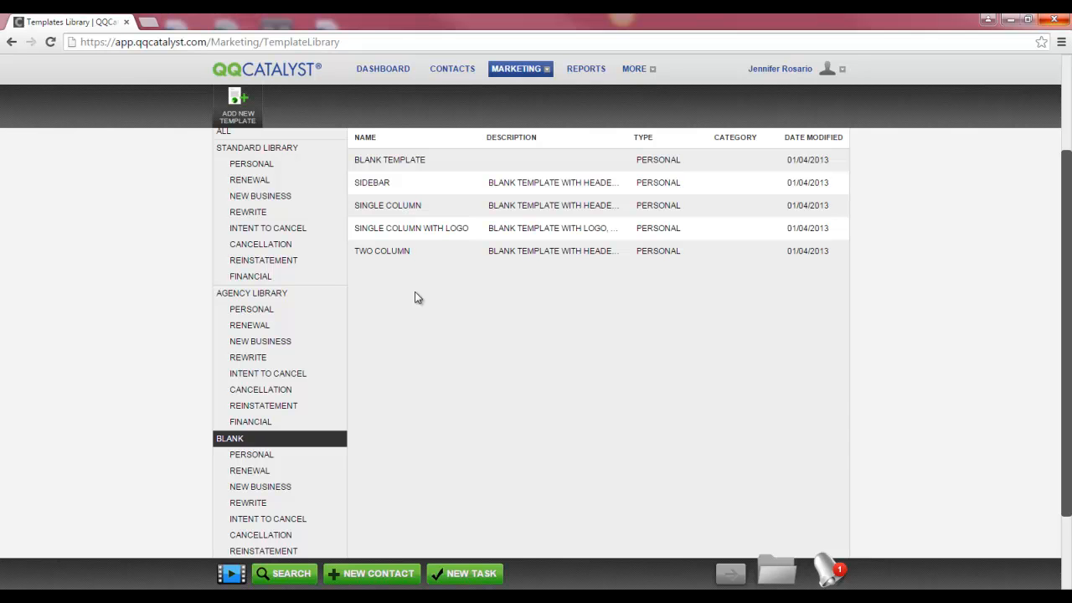
# - Search 'renewal', sort by Category and Date Modified, then by Category again
pyautogui.write('renewal')
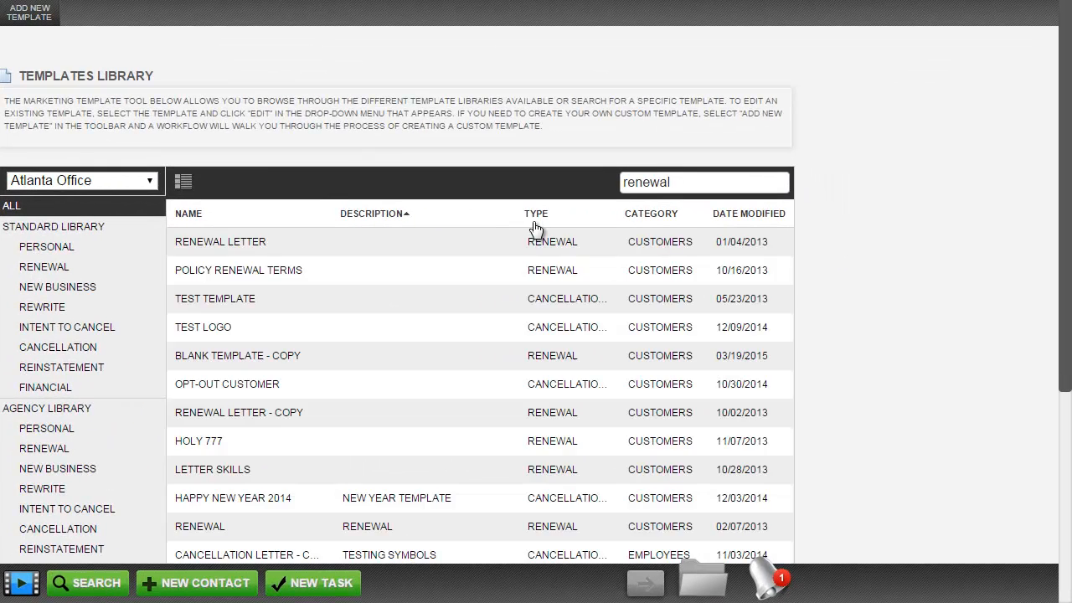
pyautogui.click(651, 213)
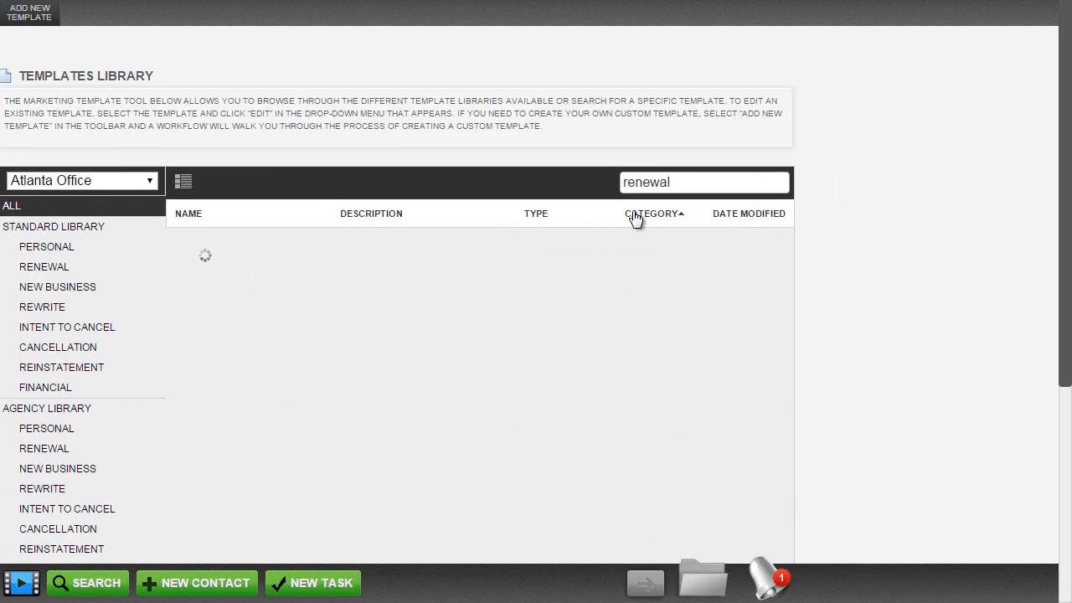
pyautogui.click(741, 213)
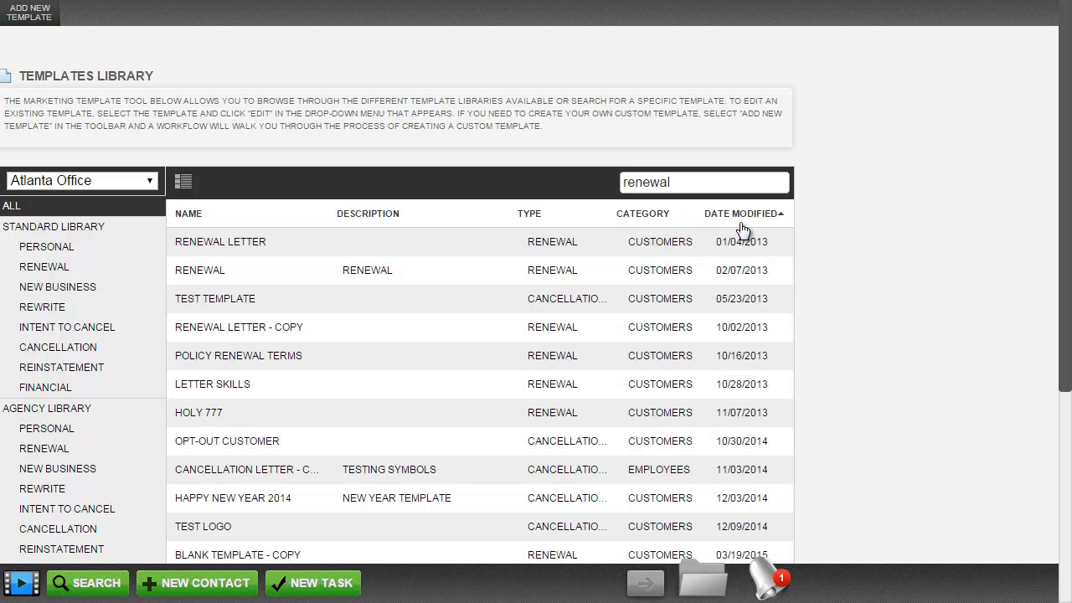
pyautogui.click(645, 213)
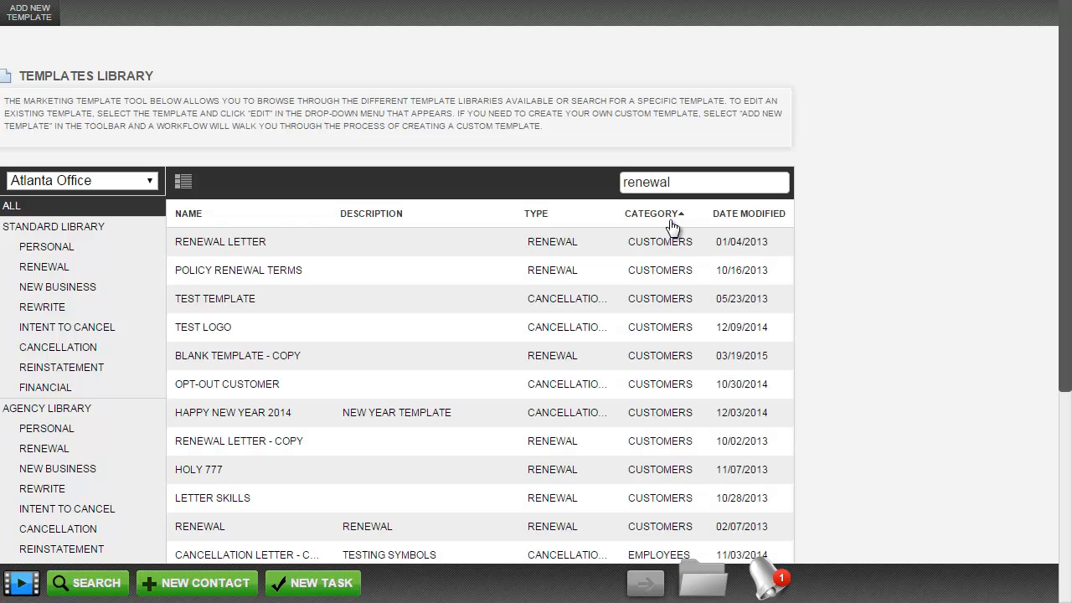
pyautogui.moveTo(607, 233)
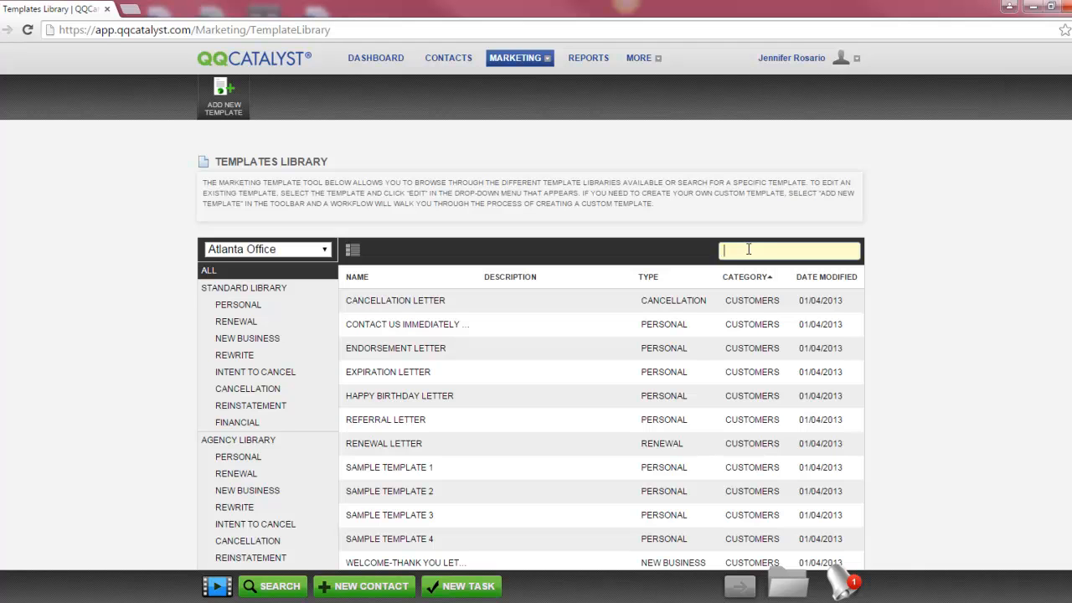
# - Search the Standard Library for 'renewal', leaving only the Renewal Letter
pyautogui.write('renewal')
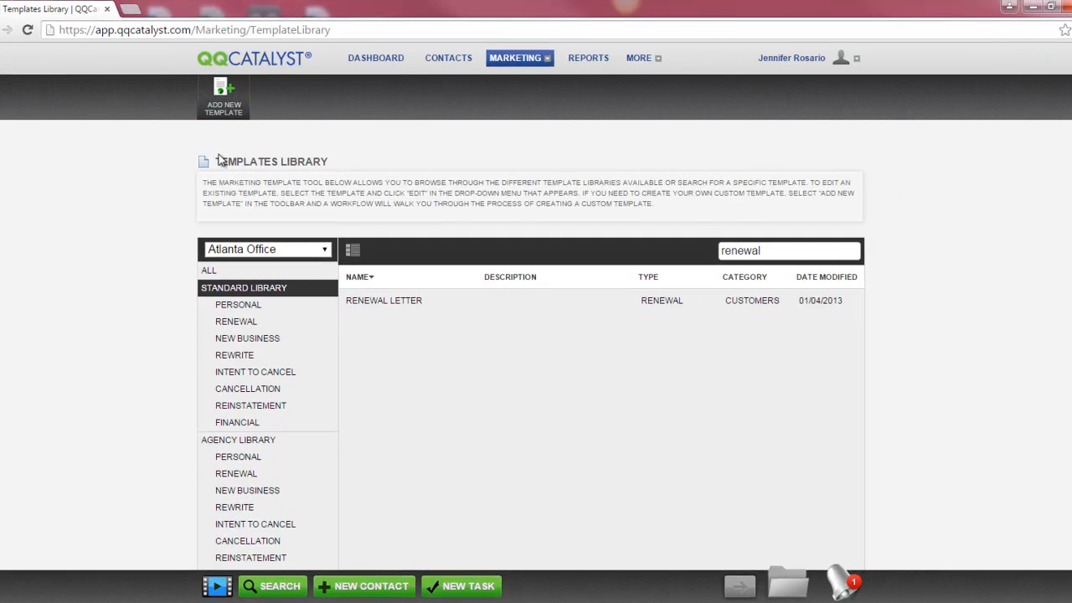
pyautogui.moveTo(225, 156)
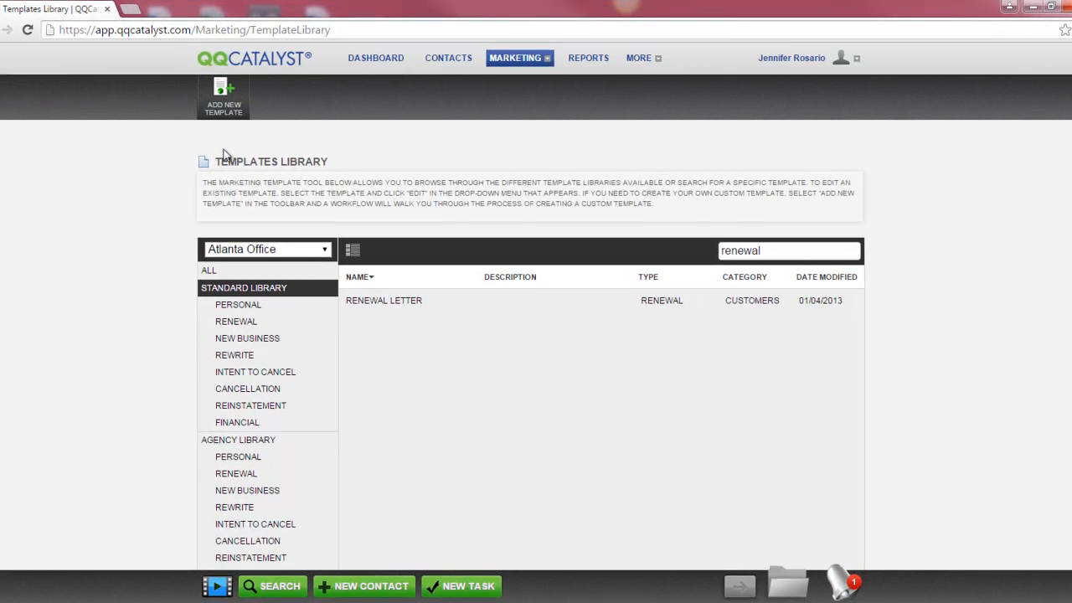